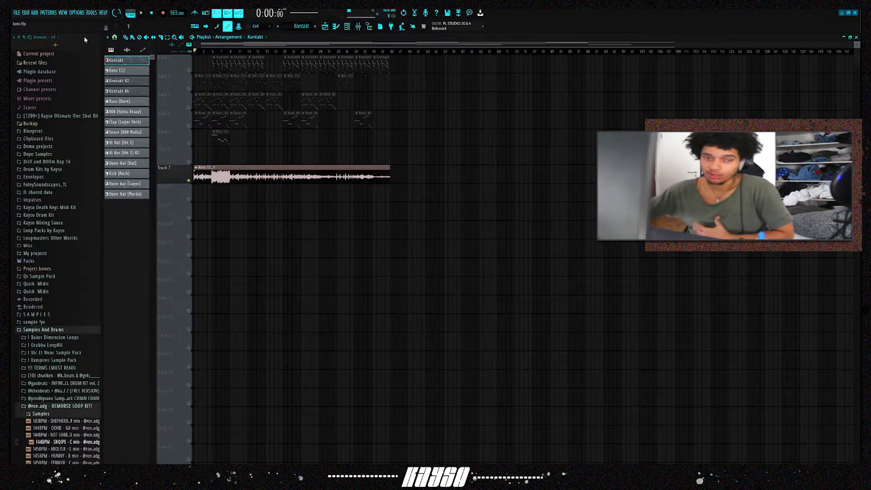
Play the beat briefly, then stop playback.
click(140, 13)
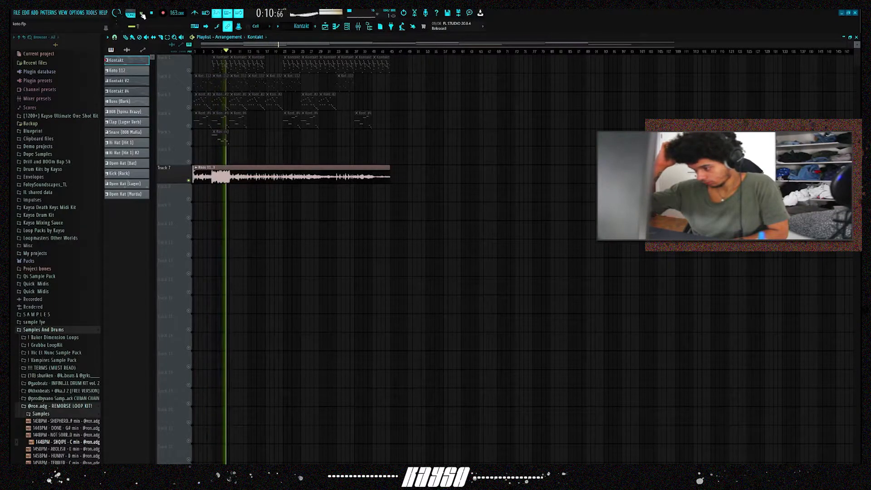
click(143, 13)
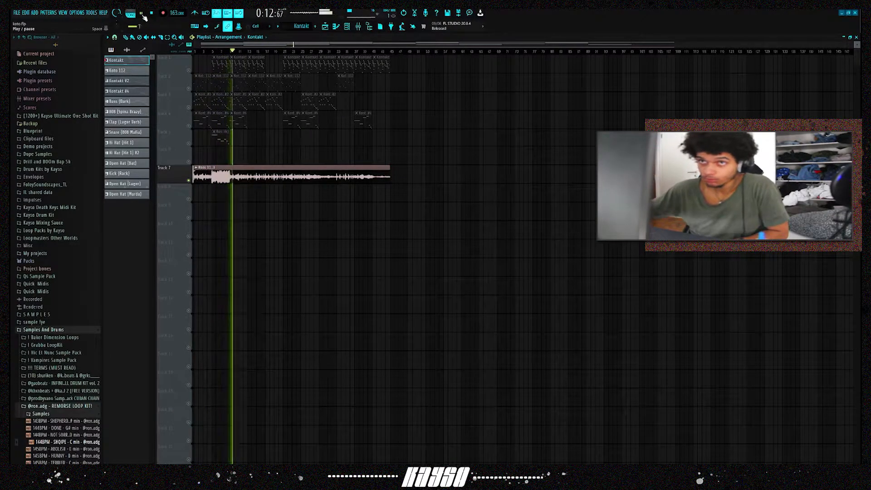
click(142, 12)
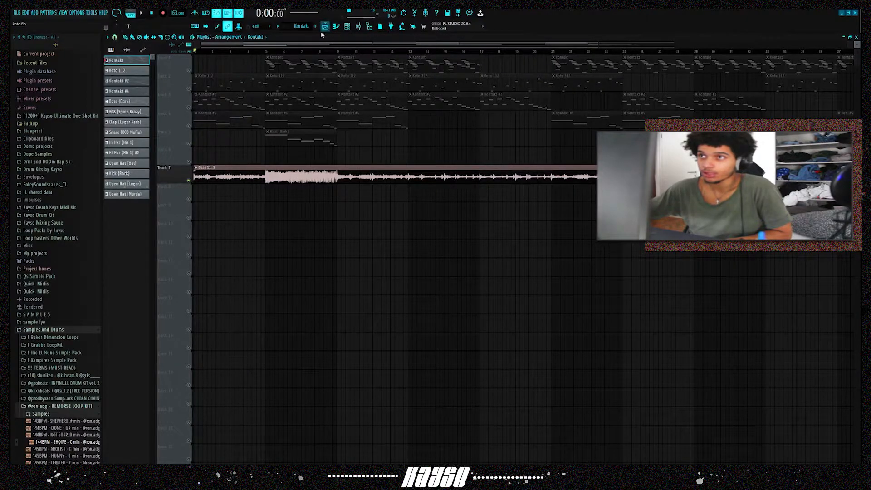
Bring up the first Kontakt channel's instrument showing the Koto 13 string patch.
click(325, 26)
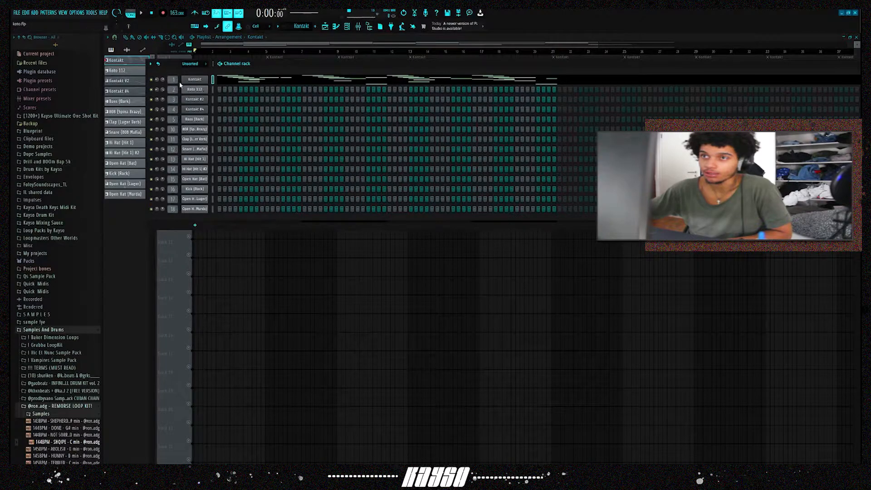
click(194, 80)
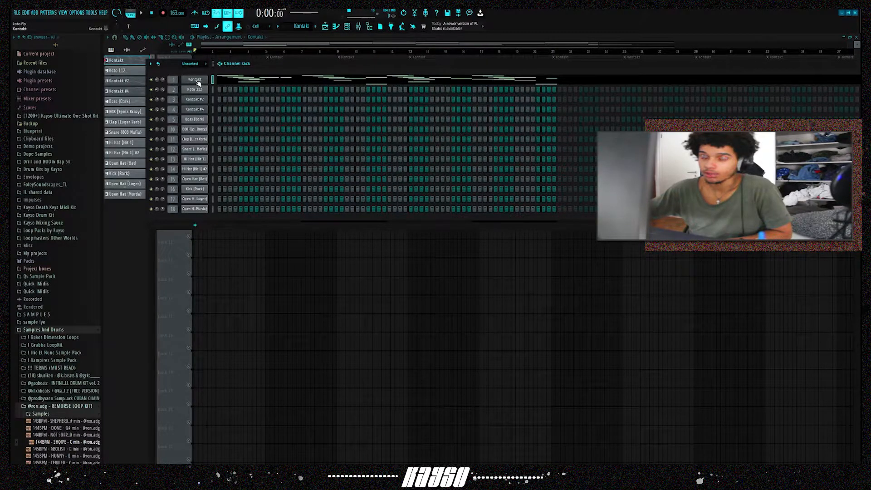
mouse_move(269, 68)
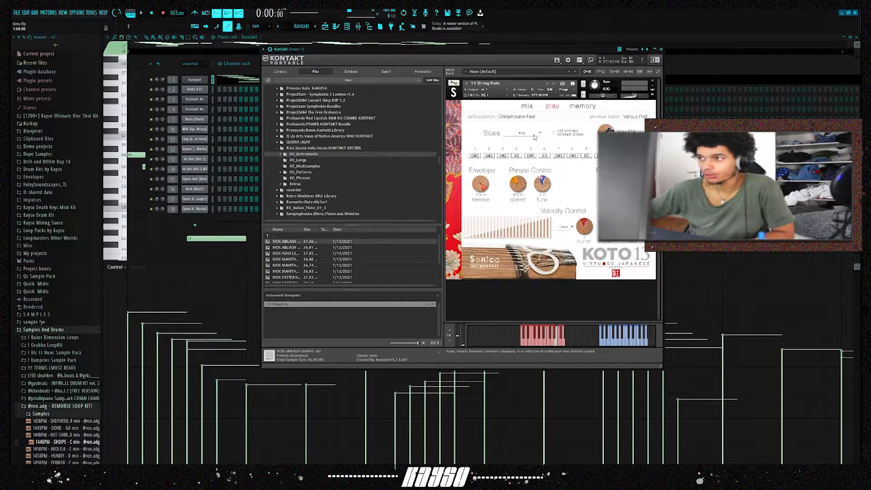
click(521, 133)
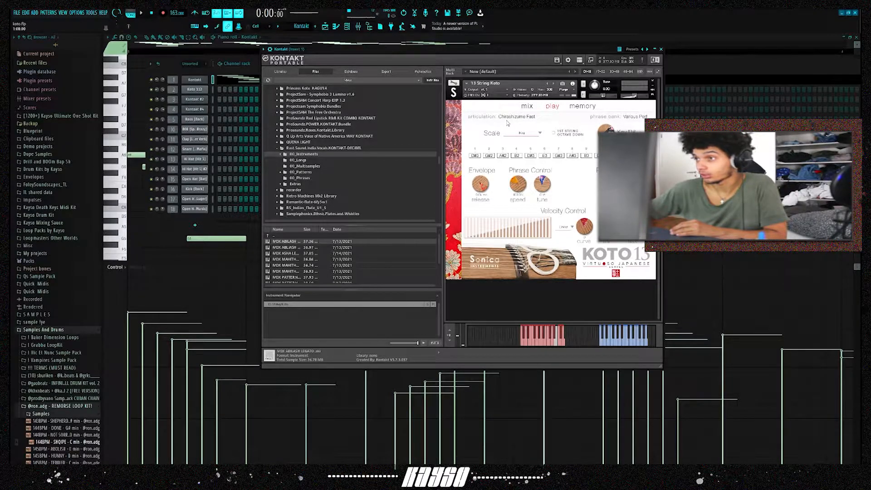
click(661, 49)
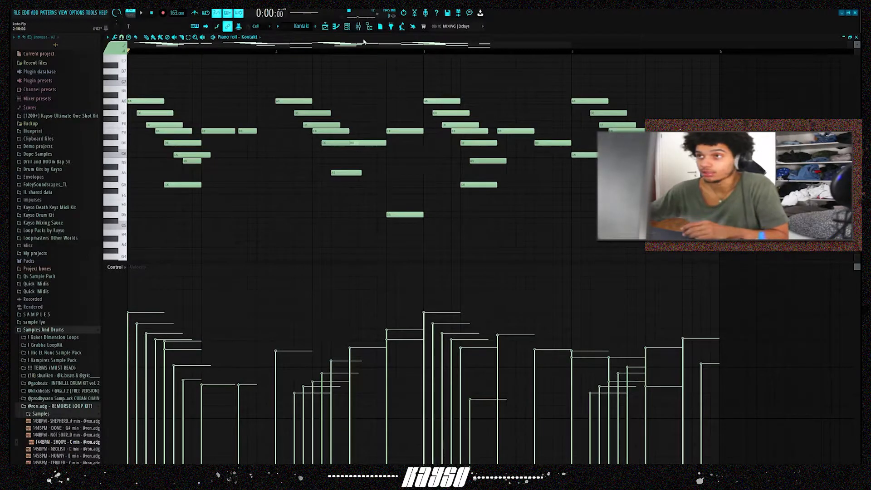
Show the Kontakt channel's koto melody notes in the piano roll.
click(346, 27)
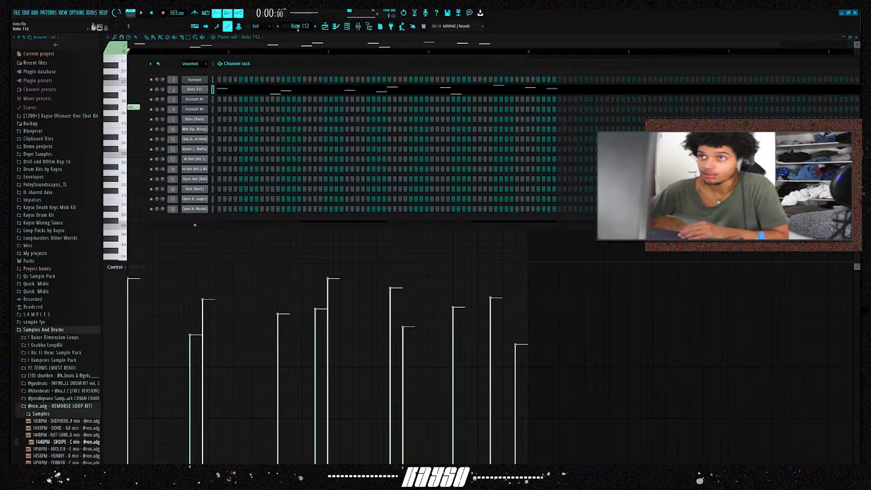
Bring up the Kontakt #2 channel's melody in the piano roll.
click(194, 99)
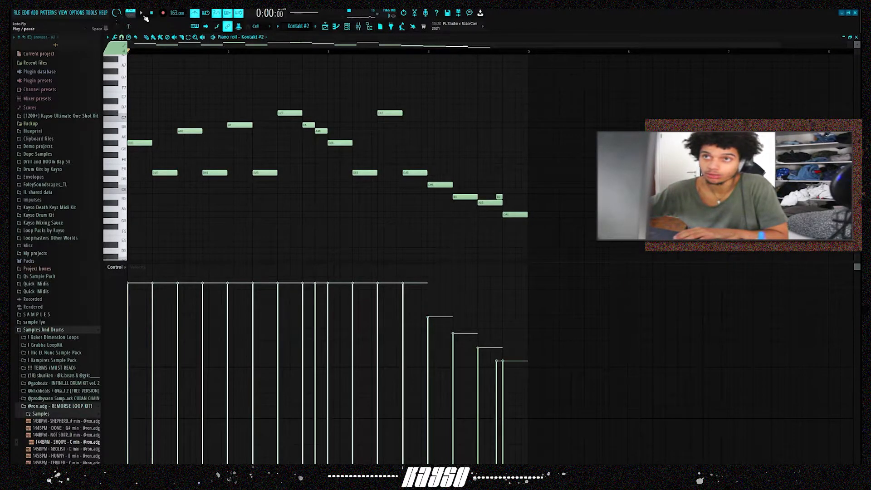
Play the Kontakt #2 descending melody.
click(141, 13)
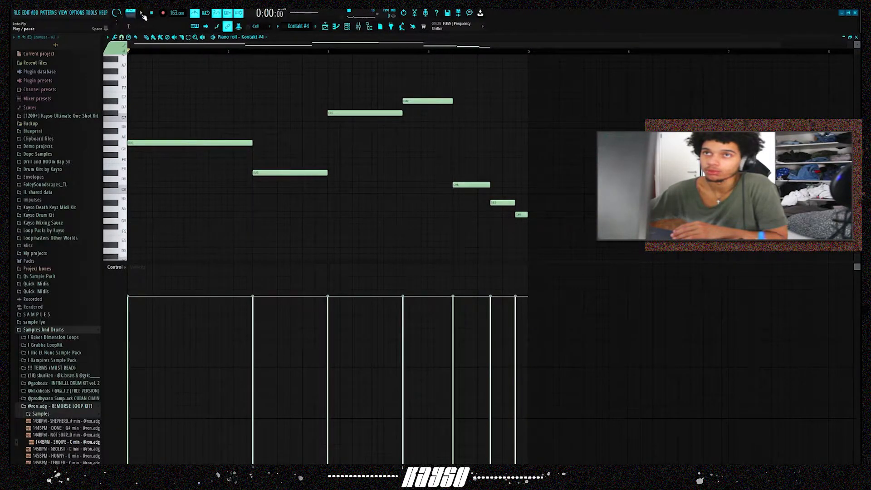
Play the Kontakt #4 long-note melody and toggle the metronome click.
click(141, 13)
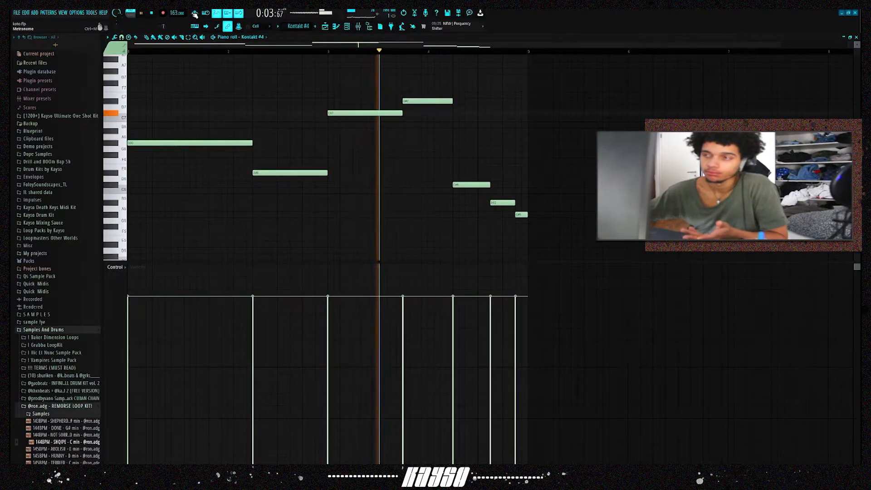
click(143, 13)
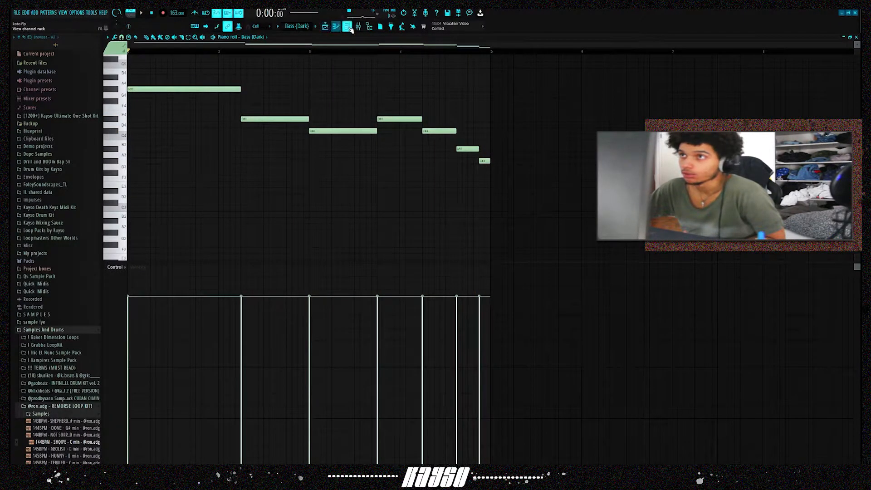
Show the Bass (Dark) channel's bassline notes in the piano roll.
click(345, 26)
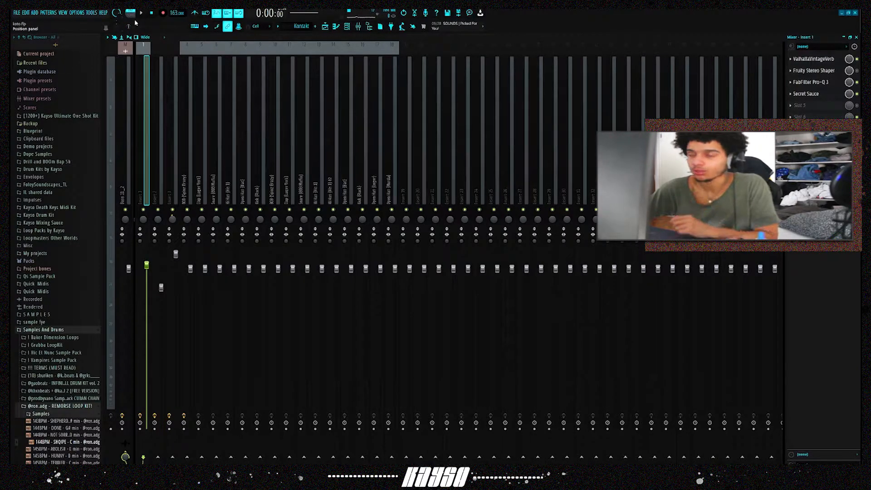
Bring up Insert 1's FabFilter Pro-Q 3 and inspect its low-mid and high boost bands.
click(815, 59)
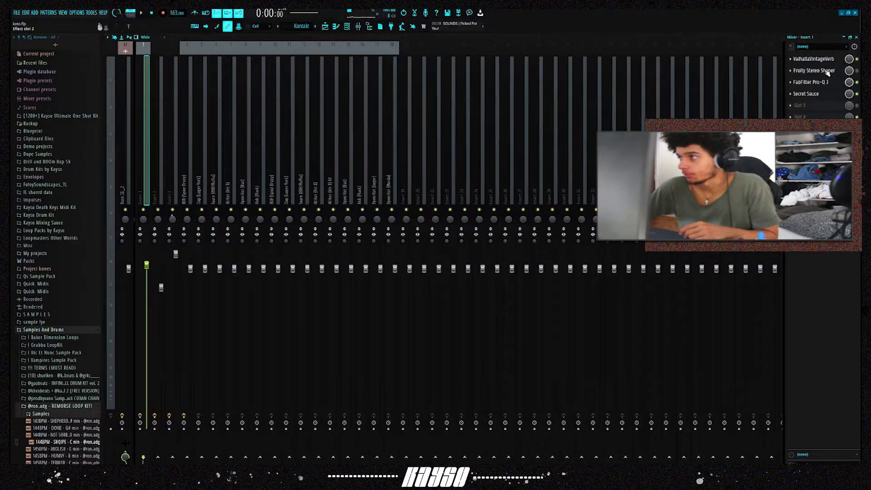
click(814, 71)
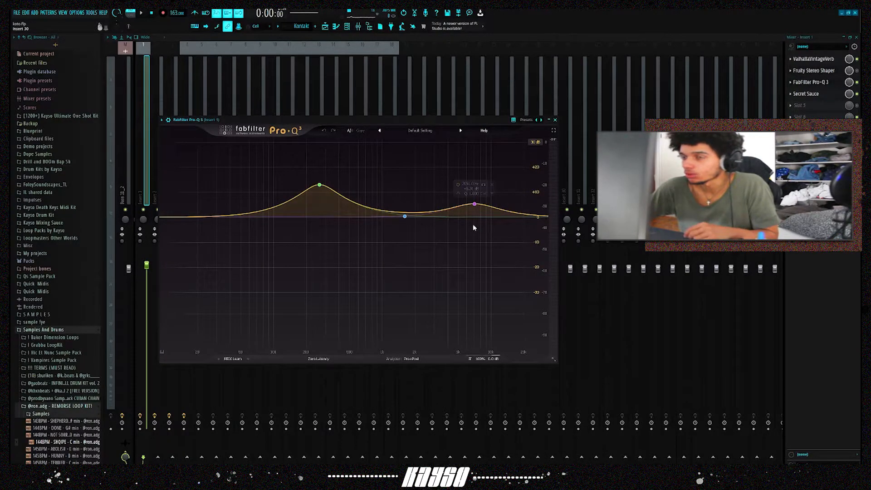
click(320, 185)
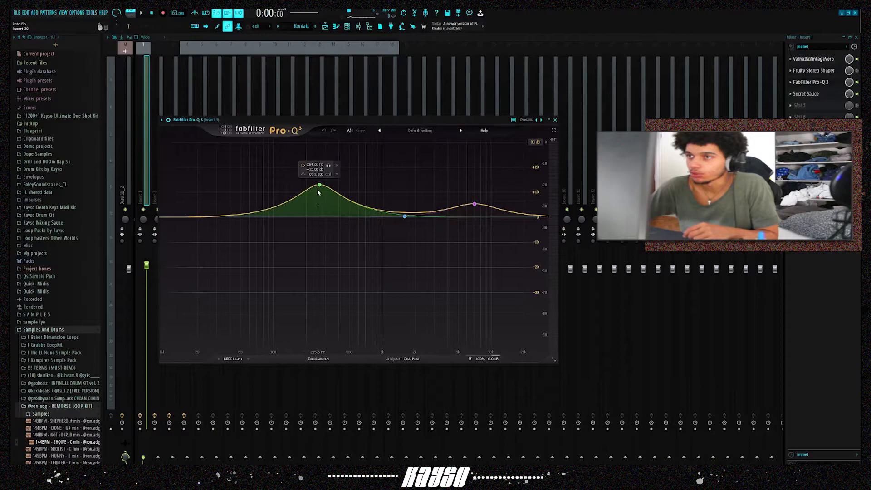
click(474, 204)
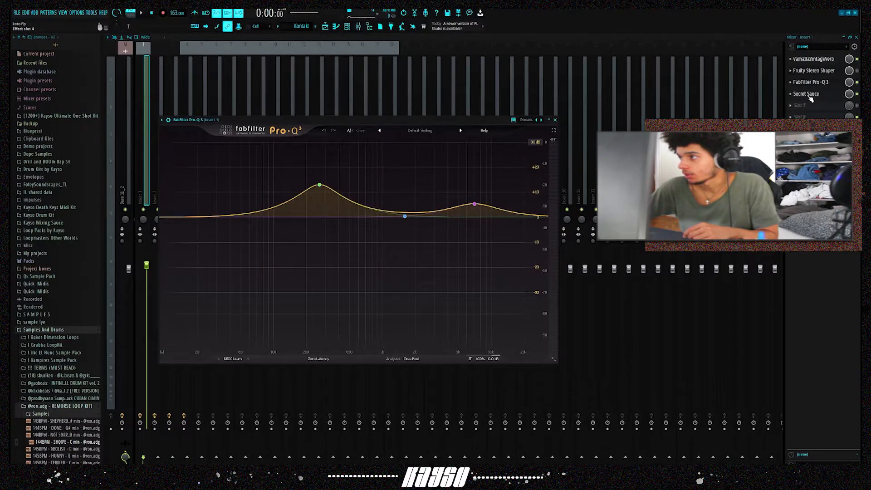
Review Insert 1's Secret Sauce effect twice, then close it.
click(807, 93)
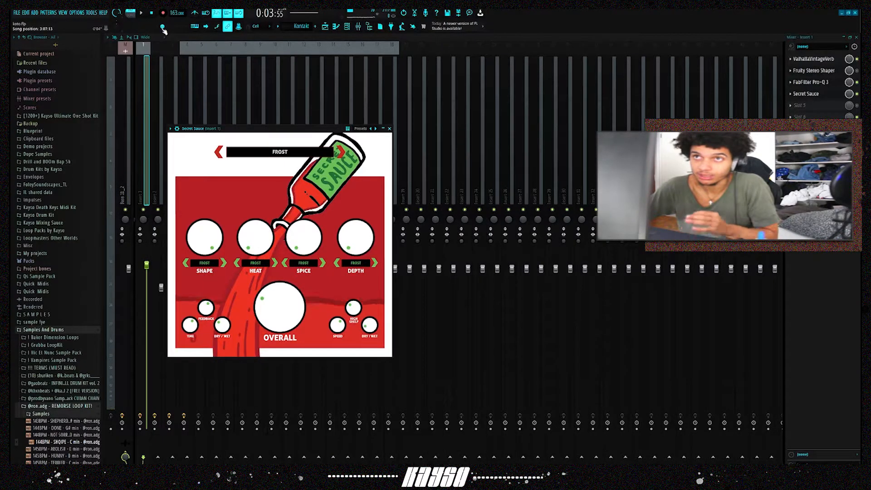
click(389, 128)
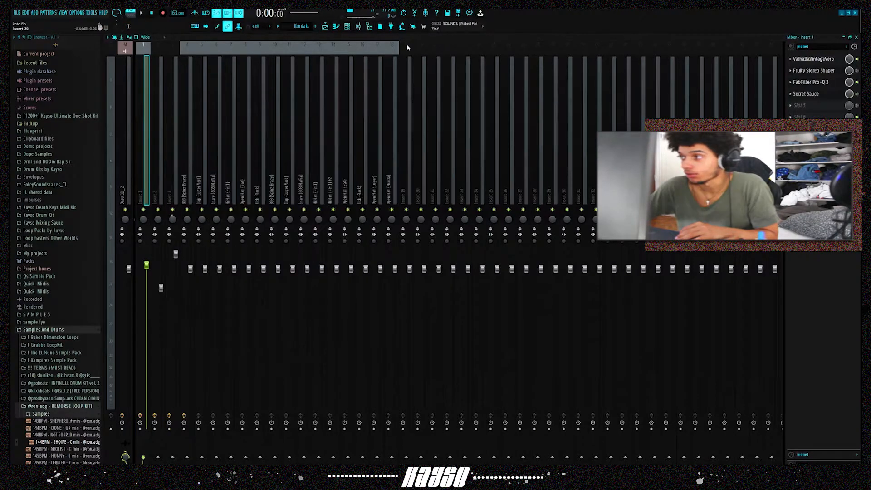
click(141, 13)
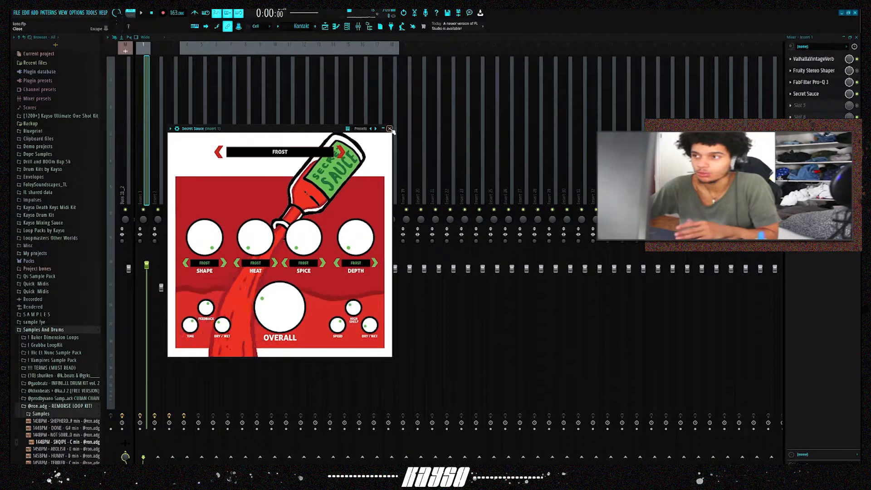
click(390, 128)
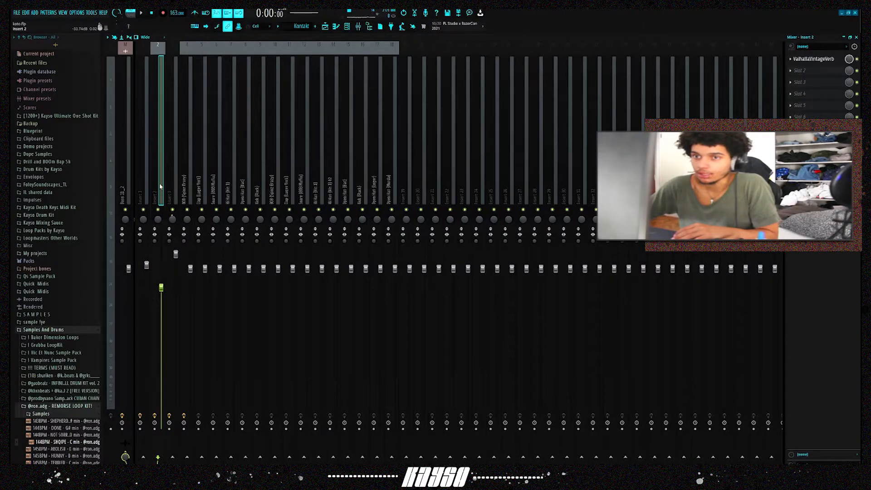
Review Insert 2's ValhallaVintageVerb Concert Hall settings, then close it.
click(347, 26)
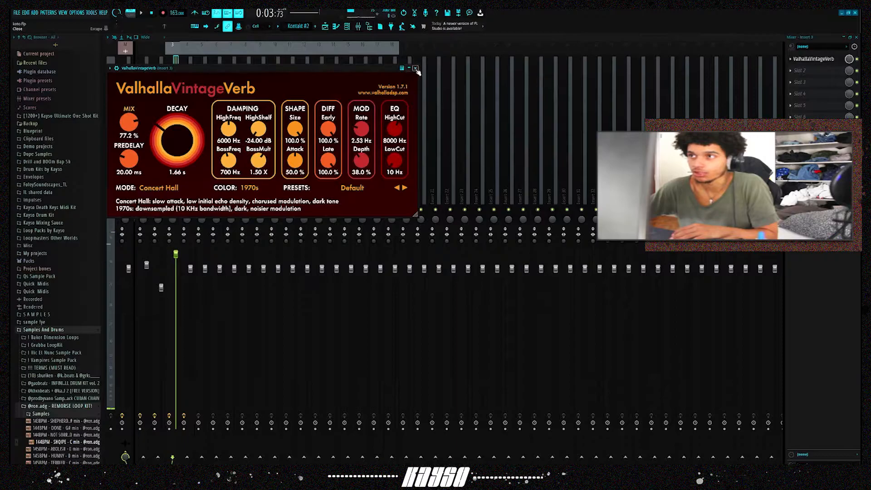
click(415, 68)
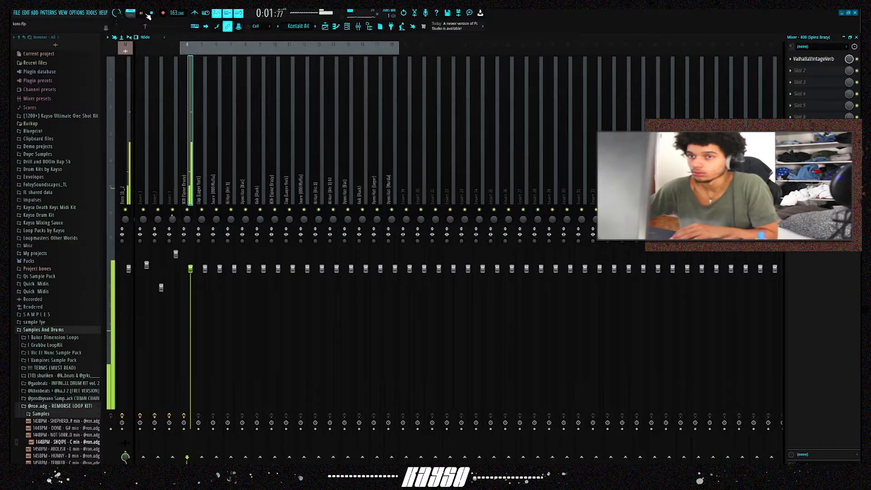
Review the 808 insert's lighter, shorter ValhallaVintageVerb settings, then close it.
click(815, 58)
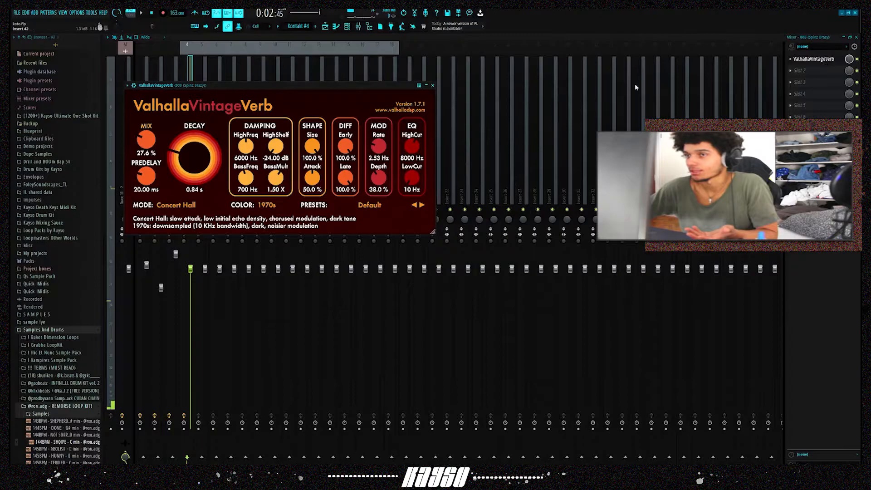
click(432, 85)
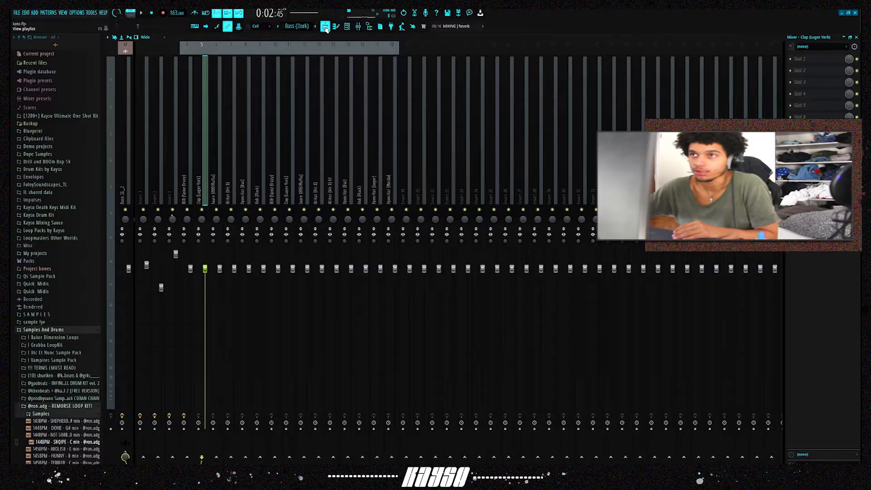
Select the Bass 11_2 mixer insert to reveal its effect chain.
click(325, 26)
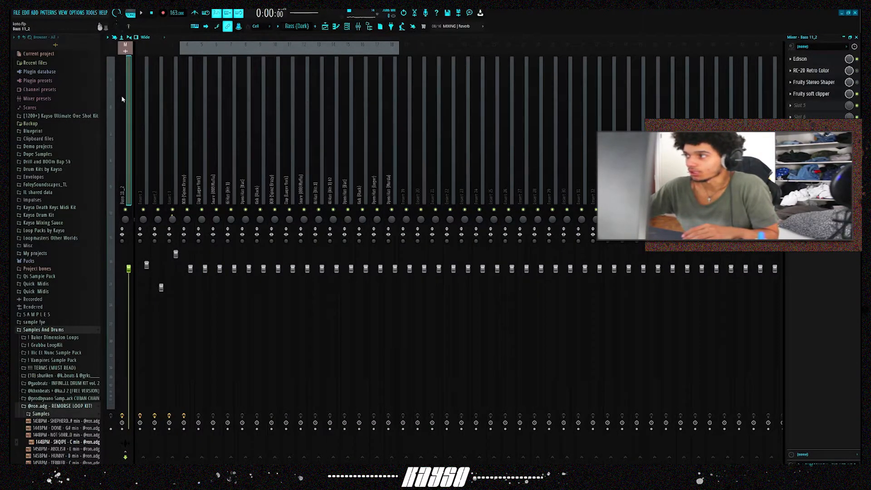
Review RC-20 Retro Color on the bass insert, then bring up Fruity Stereo Shaper.
click(816, 71)
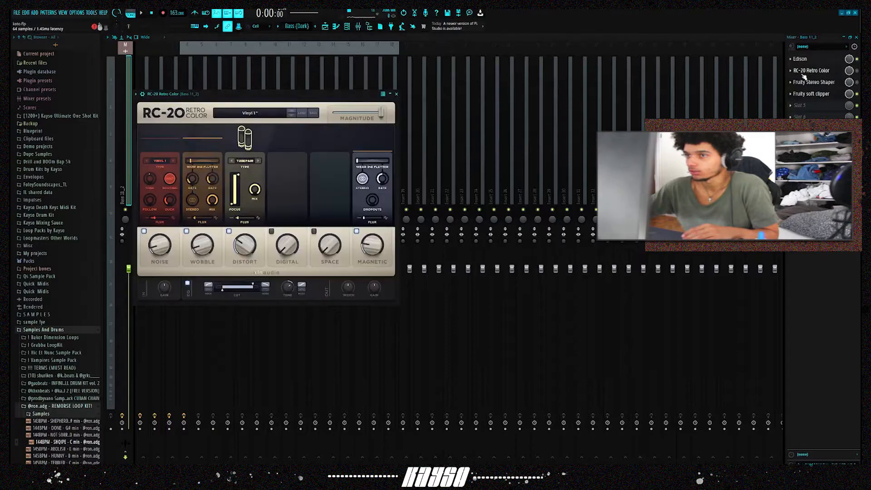
click(397, 94)
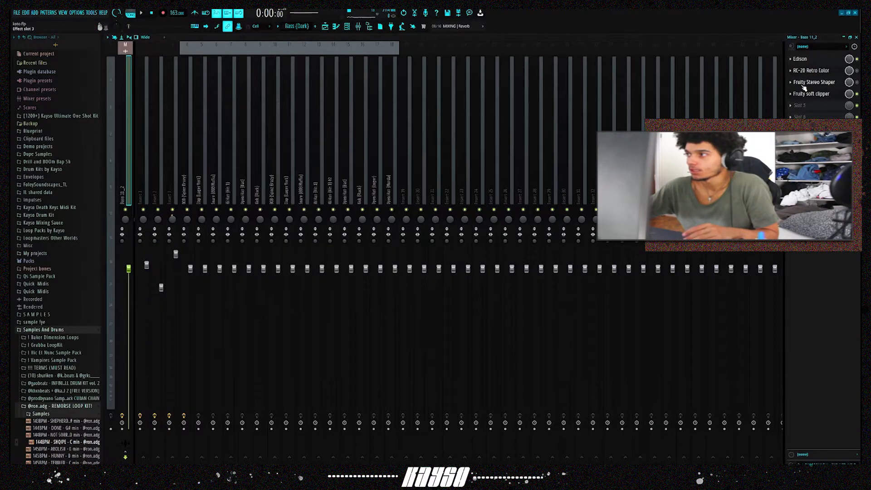
click(813, 82)
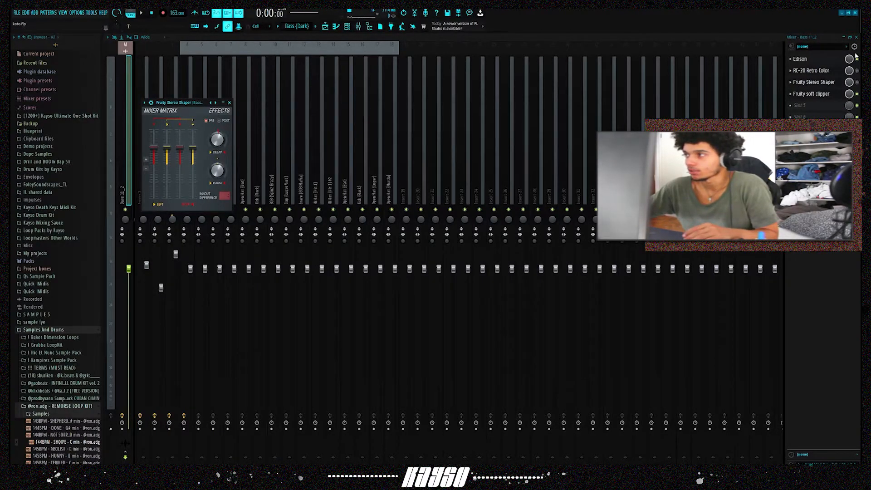